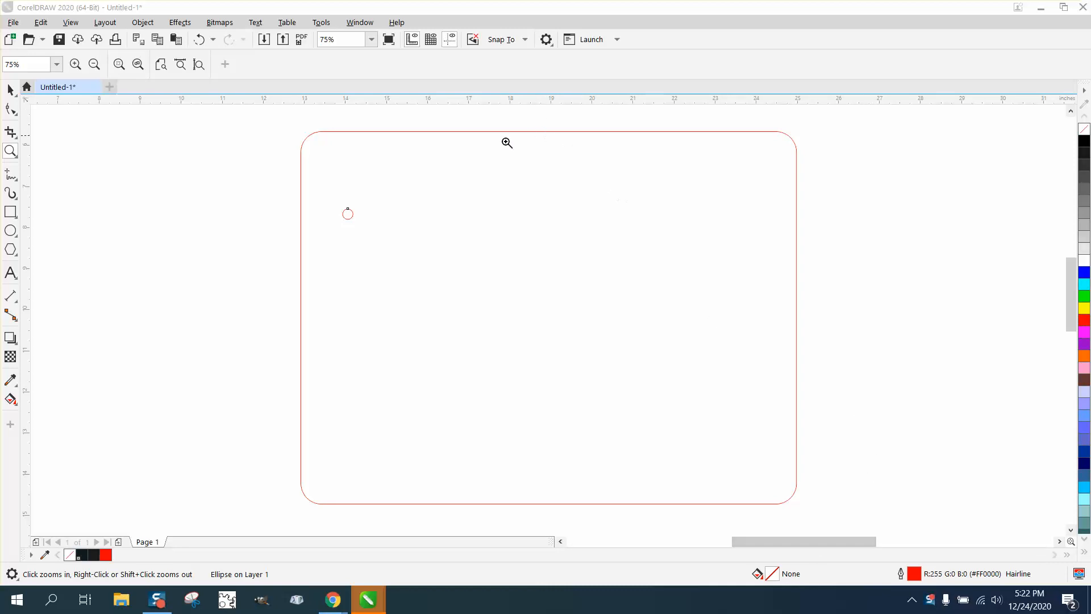
# Select the 0.25-inch circle and drag it toward the panel's top-left corner
pyautogui.click(348, 213)
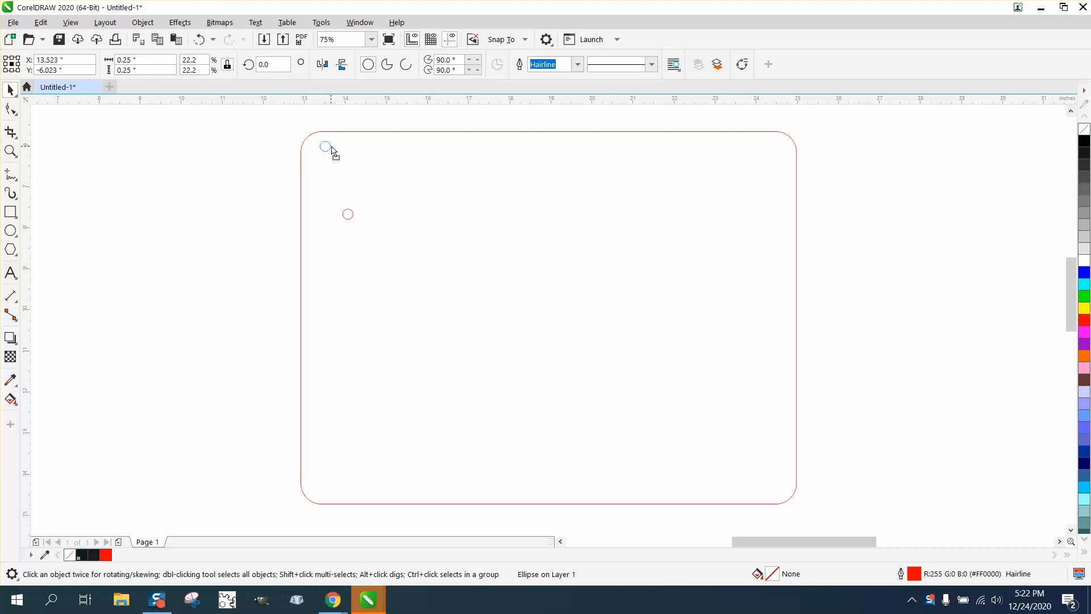
pyautogui.moveTo(325, 146); pyautogui.dragTo(331, 157)
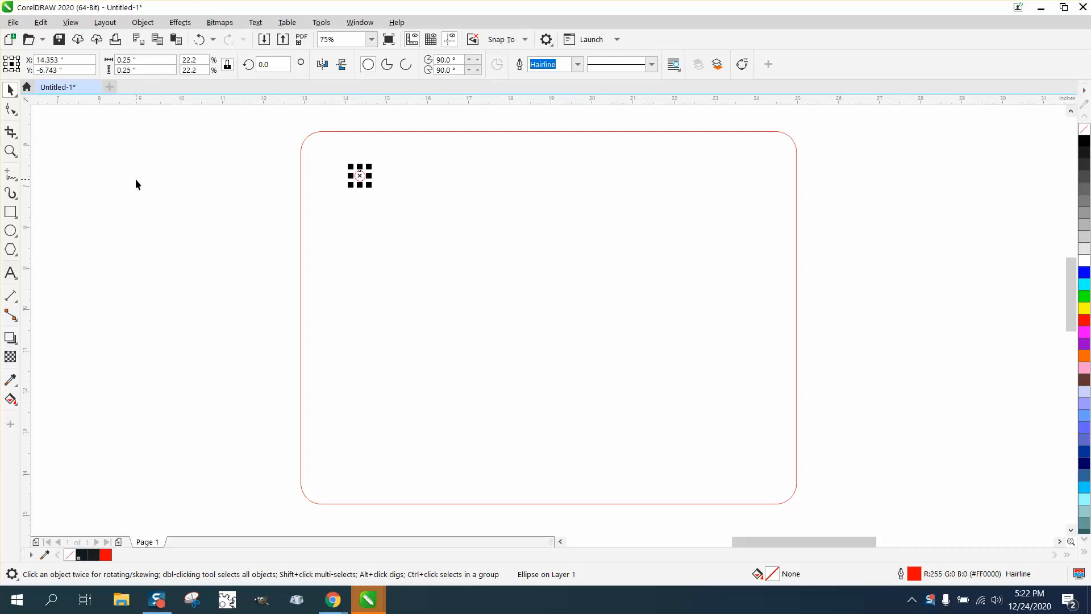
pyautogui.moveTo(27, 174)
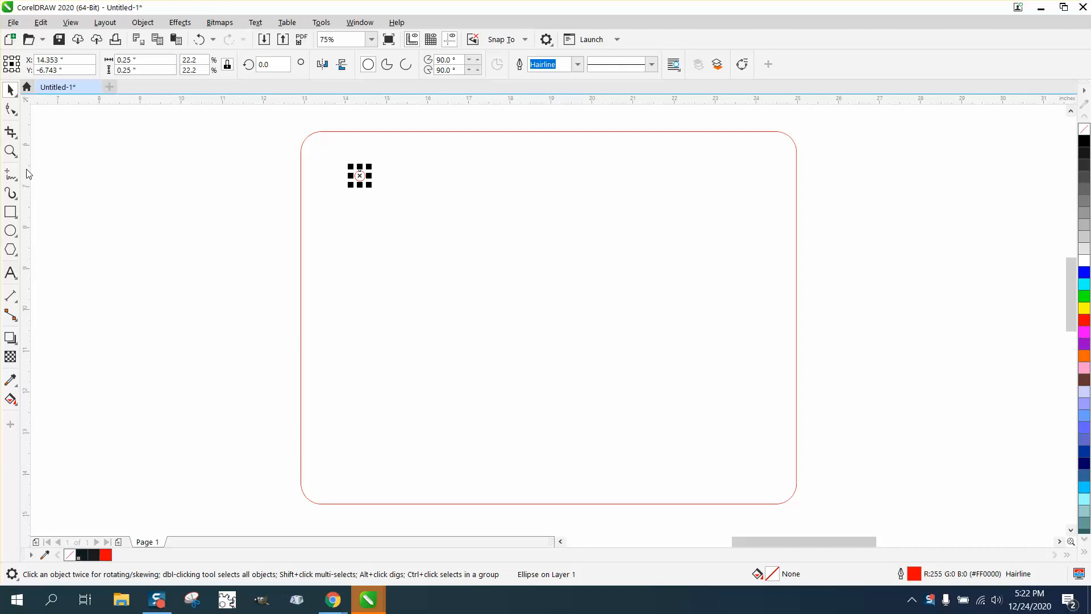
# Open the Snap To options to enable snapping to guidelines
pyautogui.click(524, 39)
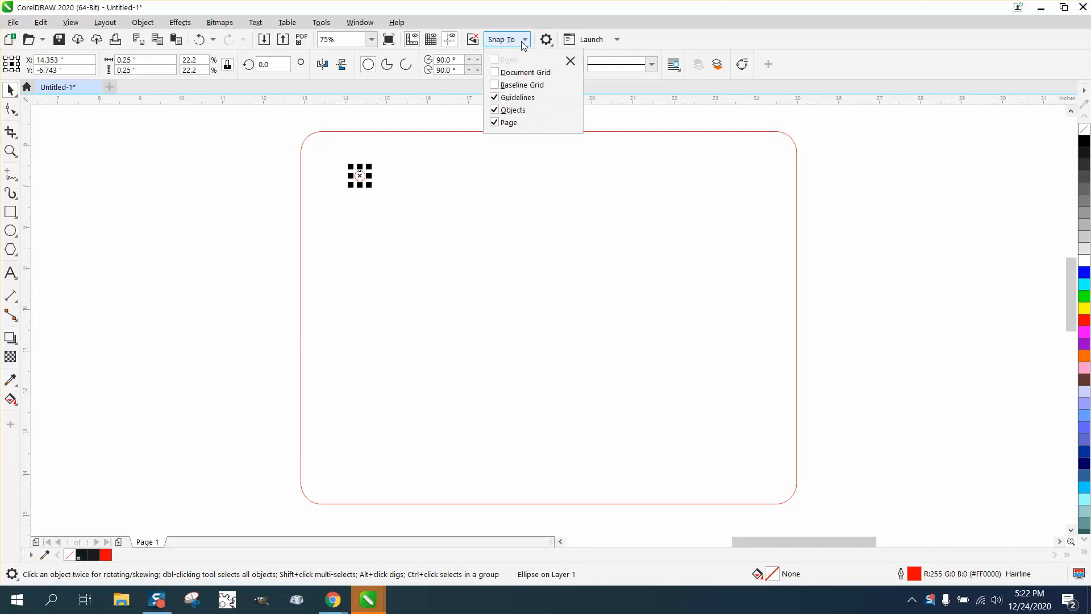
pyautogui.moveTo(36, 148)
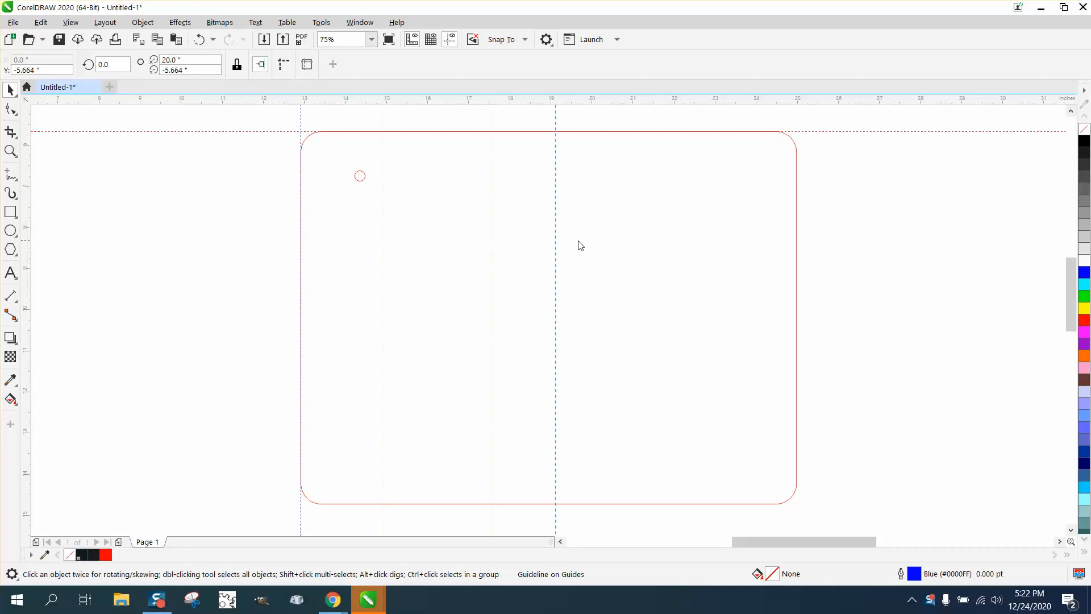
# Drag a guideline into place just inside the panel's edge
pyautogui.moveTo(555, 257); pyautogui.dragTo(796, 257)
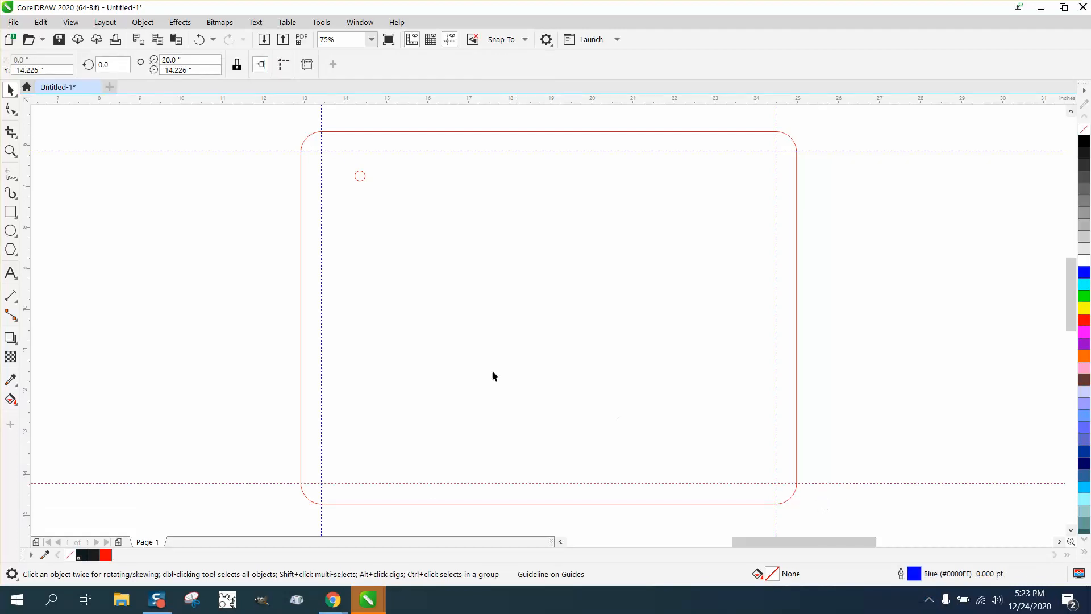
pyautogui.moveTo(349, 189)
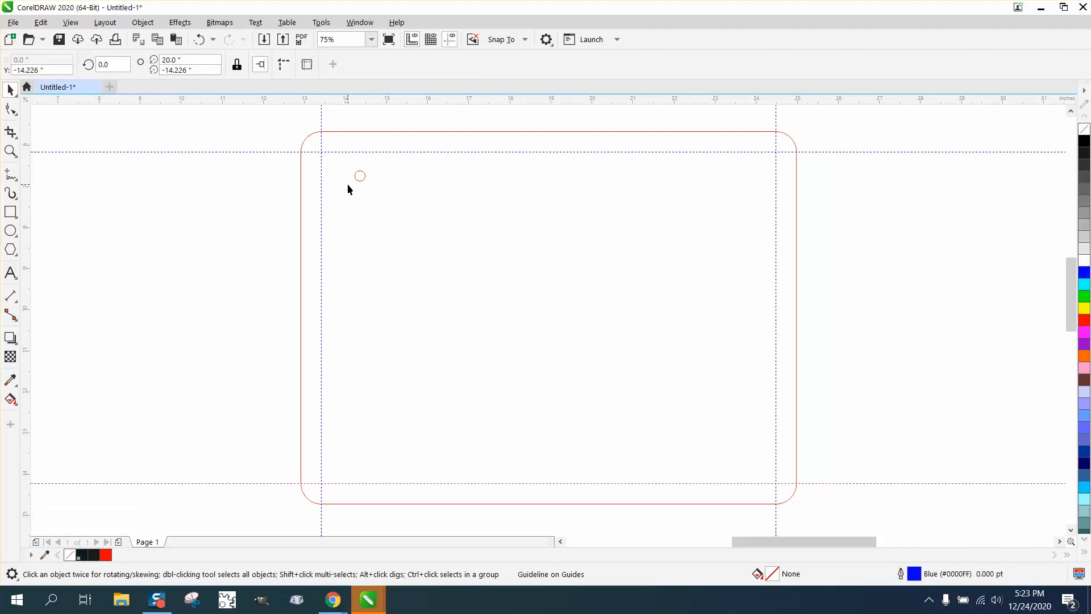
# Select the small circle in preparation for copying it
pyautogui.click(360, 176)
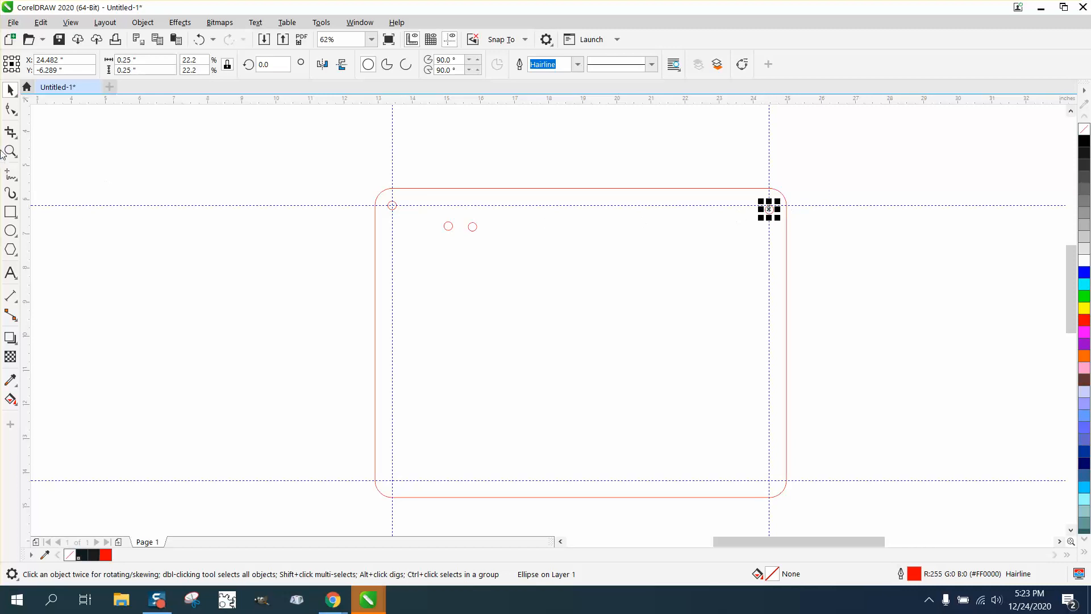
# Select the top-right circle, then pick a guideline for removal
pyautogui.click(11, 174)
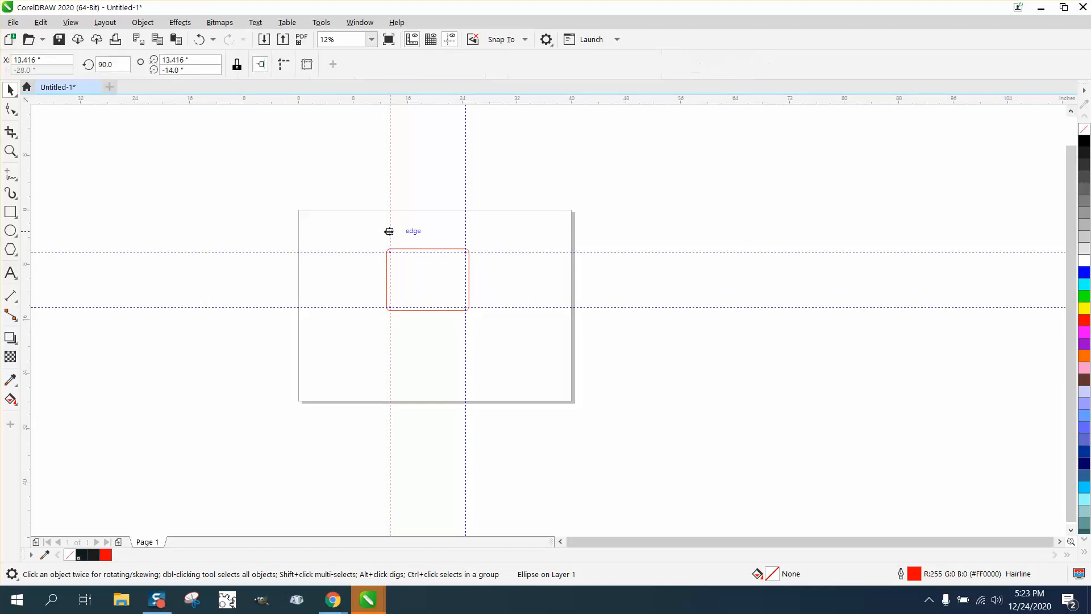
pyautogui.click(412, 39)
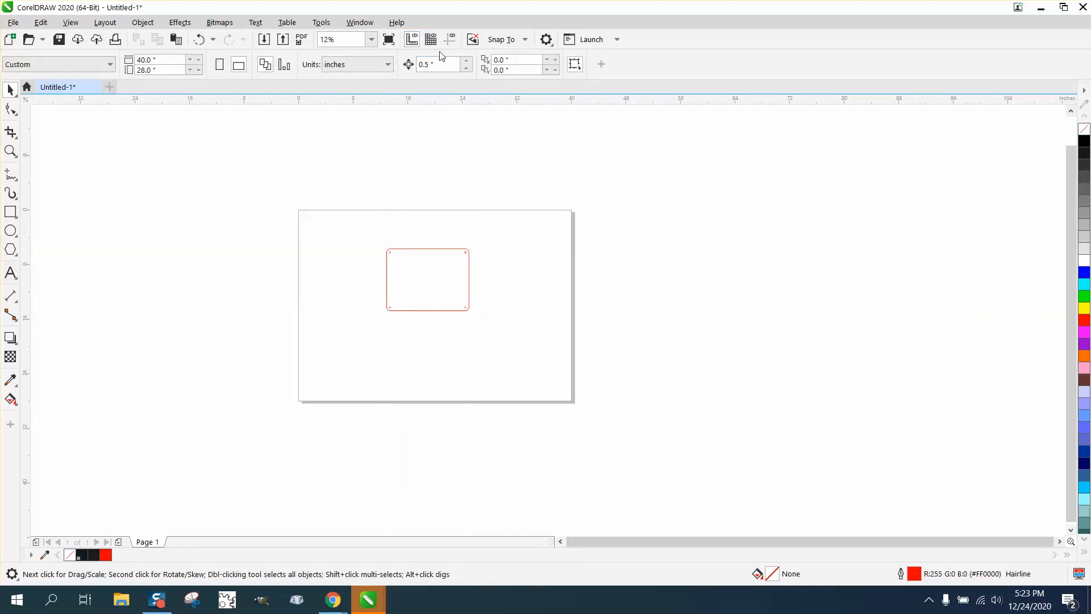
# Zoom to show the whole panel with its four corner circles
pyautogui.click(10, 152)
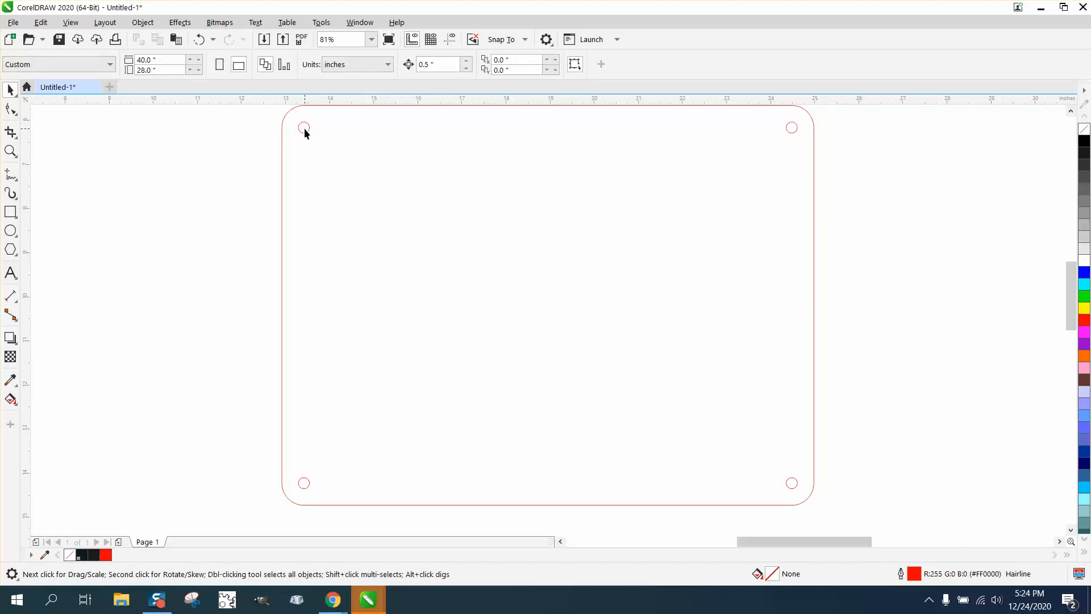
pyautogui.click(11, 151)
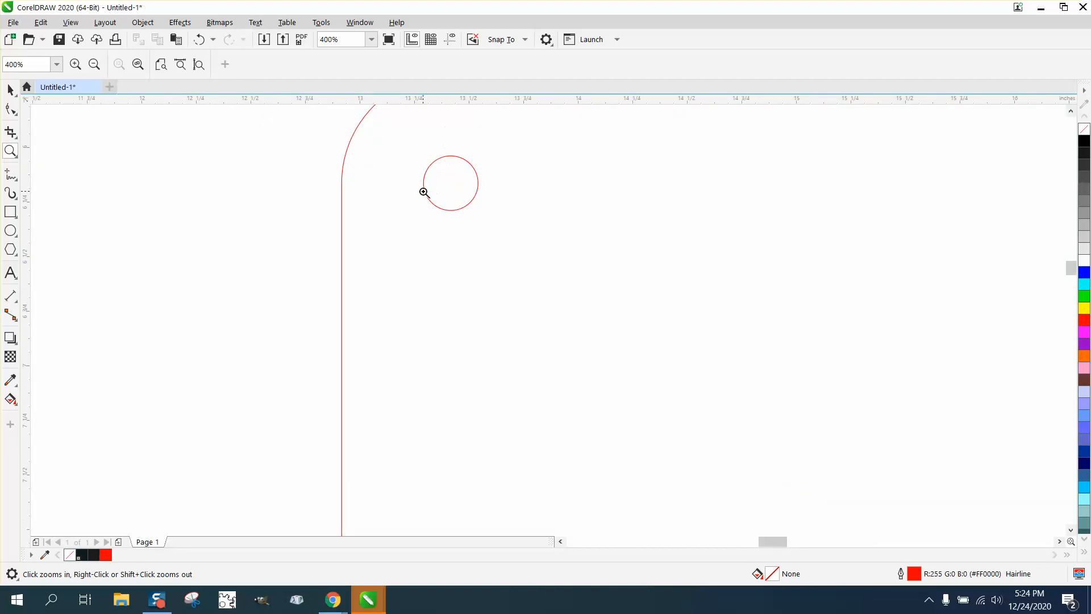
pyautogui.rightClick(424, 193)
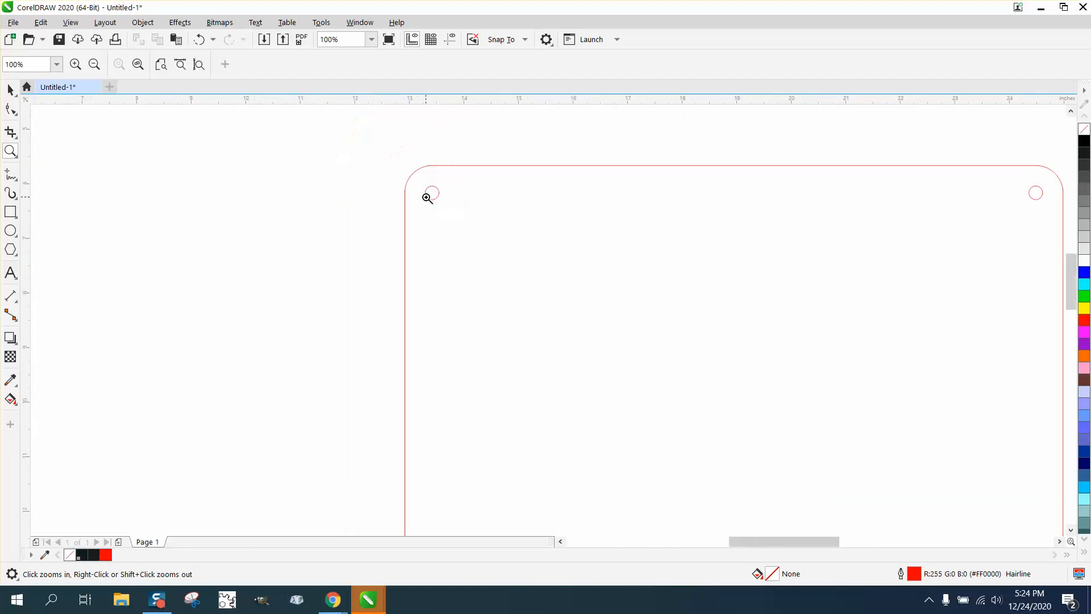